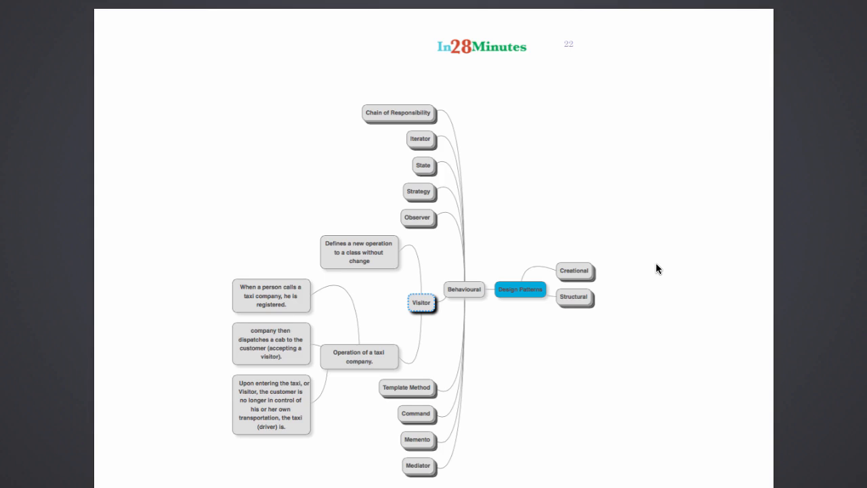
mouse_move(550, 423)
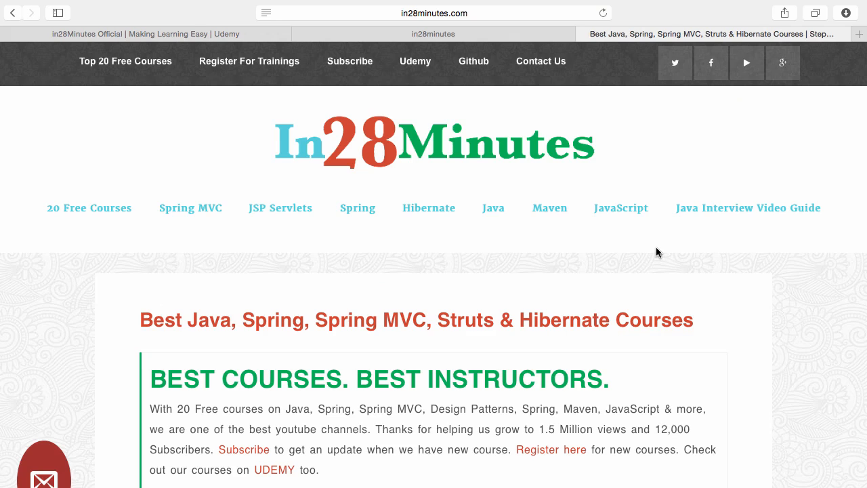
mouse_move(385, 96)
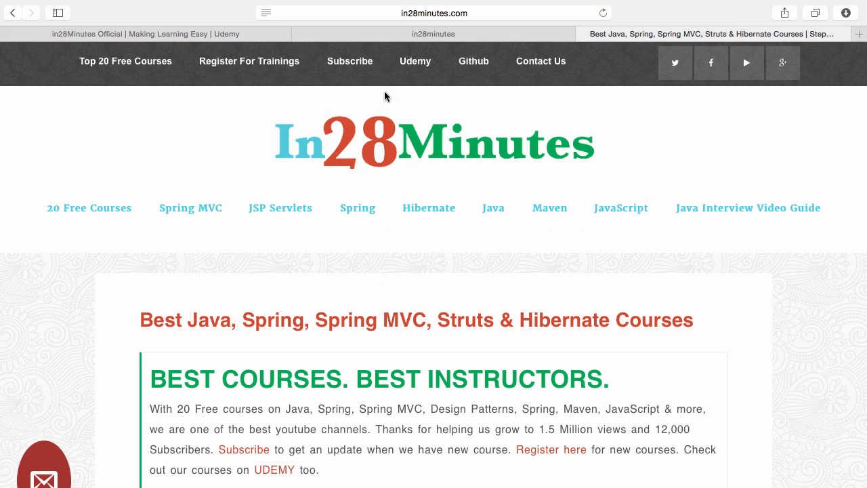
mouse_move(337, 83)
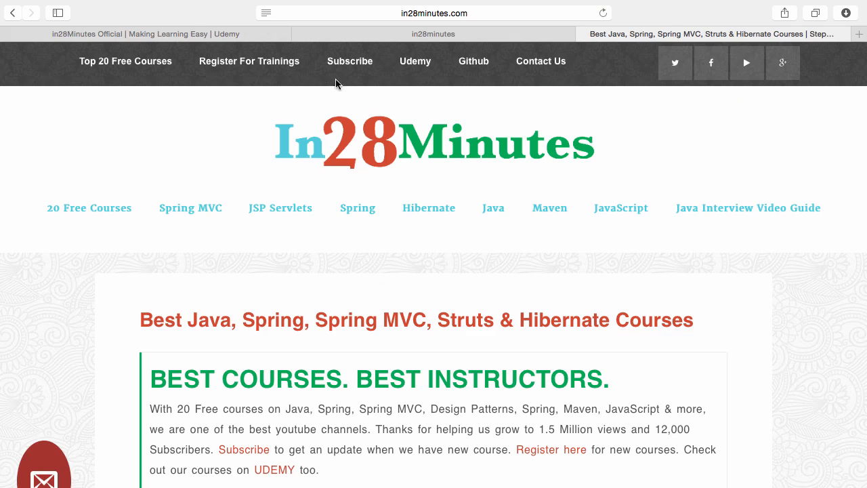
mouse_move(474, 68)
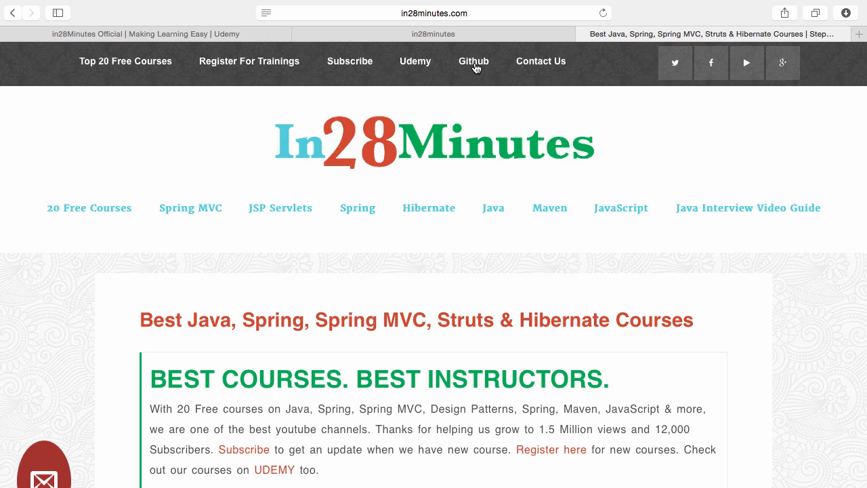
Step: Follow the site's Github link to the in28minutes GitHub profile page
left_click(474, 61)
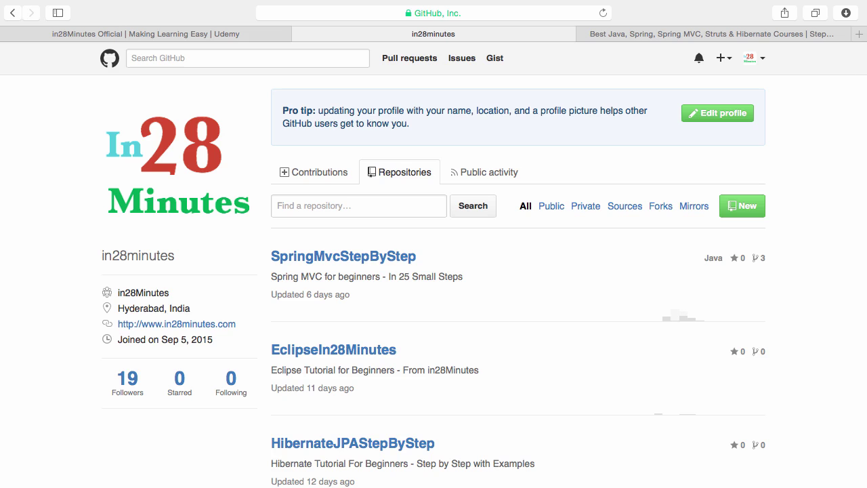
Step: Scroll the in28minutes repository list down to JUnitIn28Minutes, markdown-toc and TDDin28Minutes
scroll("down", 3)
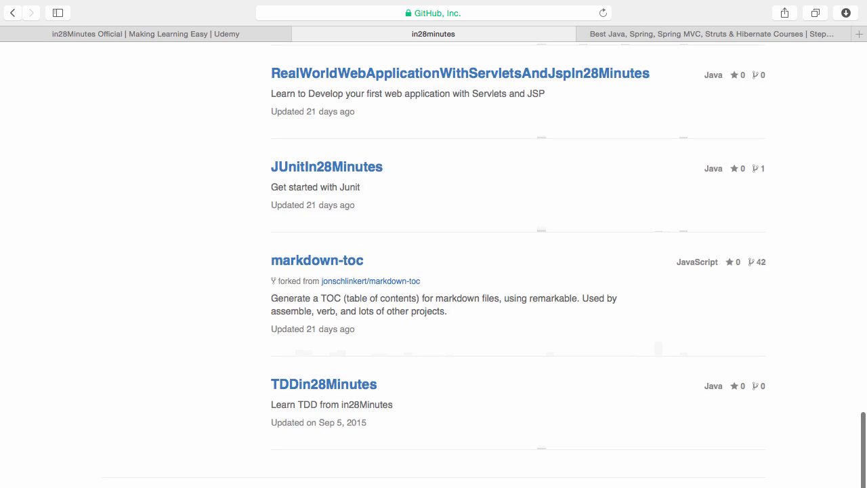